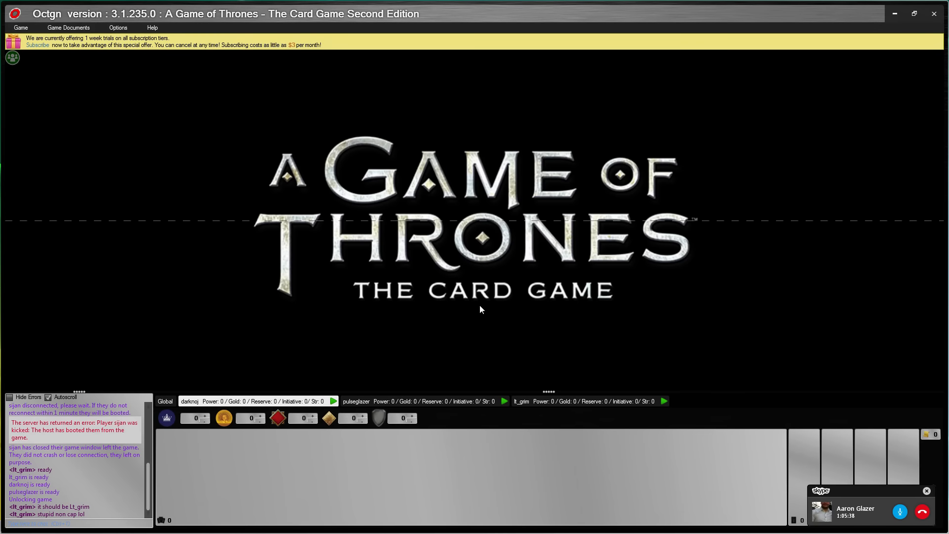
pyautogui.moveTo(479, 306)
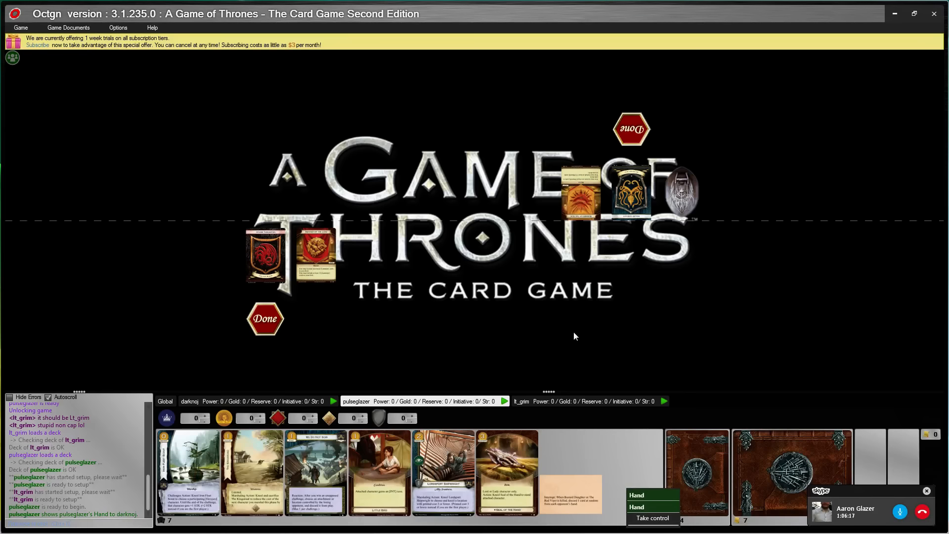
pyautogui.moveTo(511, 297)
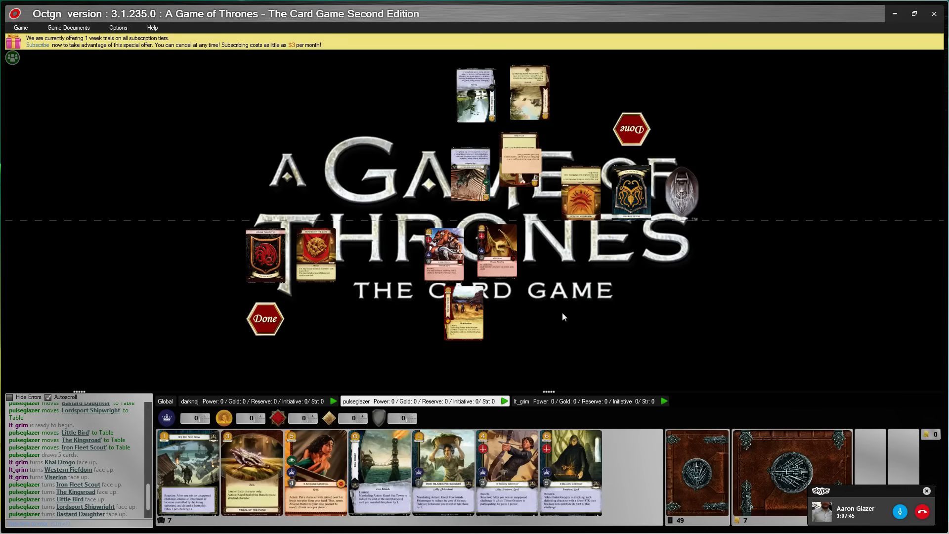
pyautogui.moveTo(584, 310)
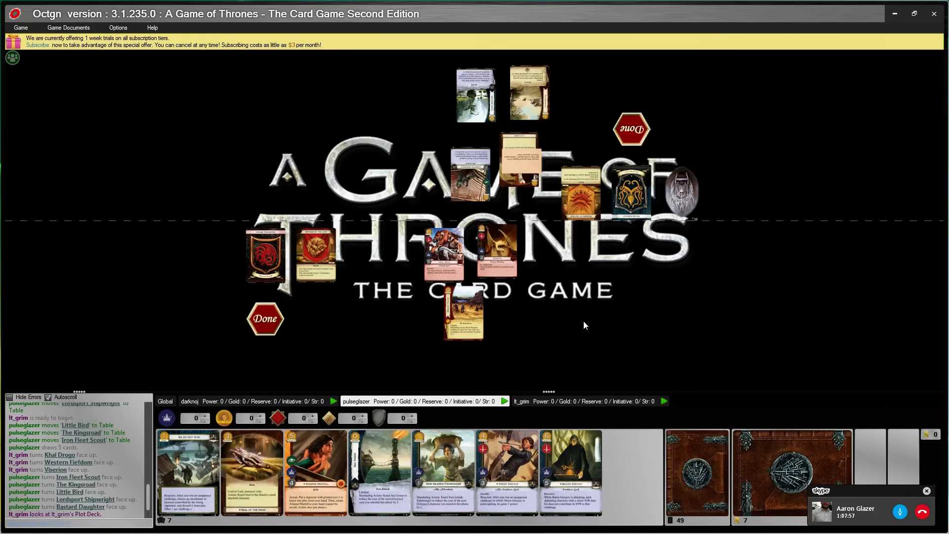
pyautogui.moveTo(593, 327)
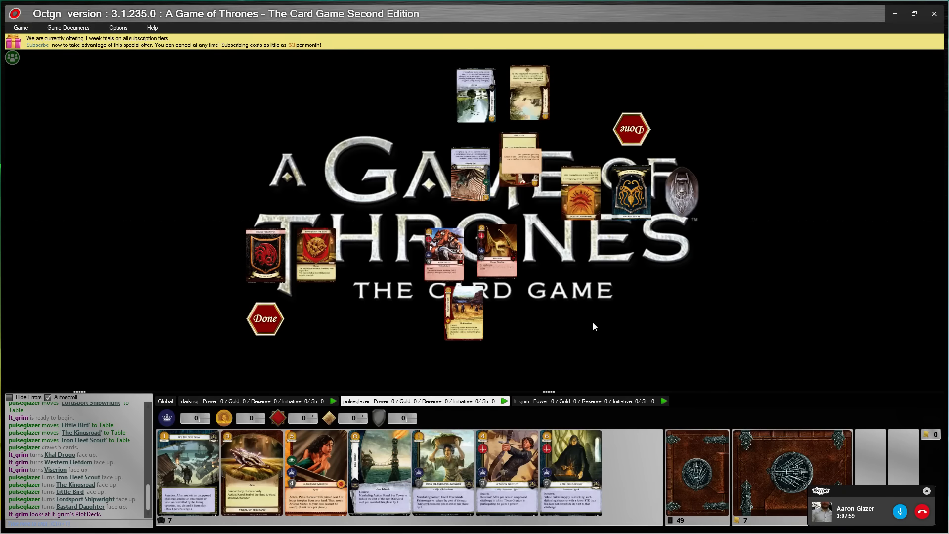
pyautogui.moveTo(597, 324)
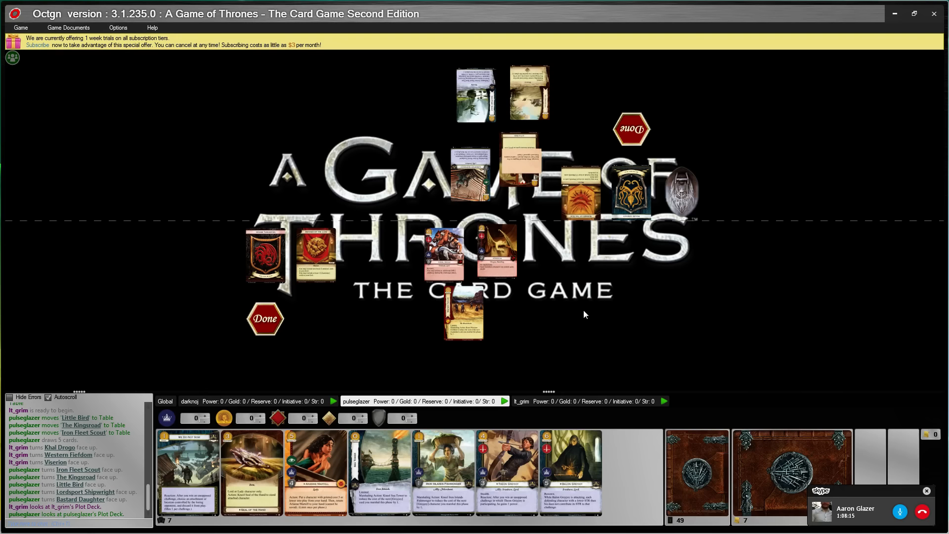
pyautogui.moveTo(601, 296)
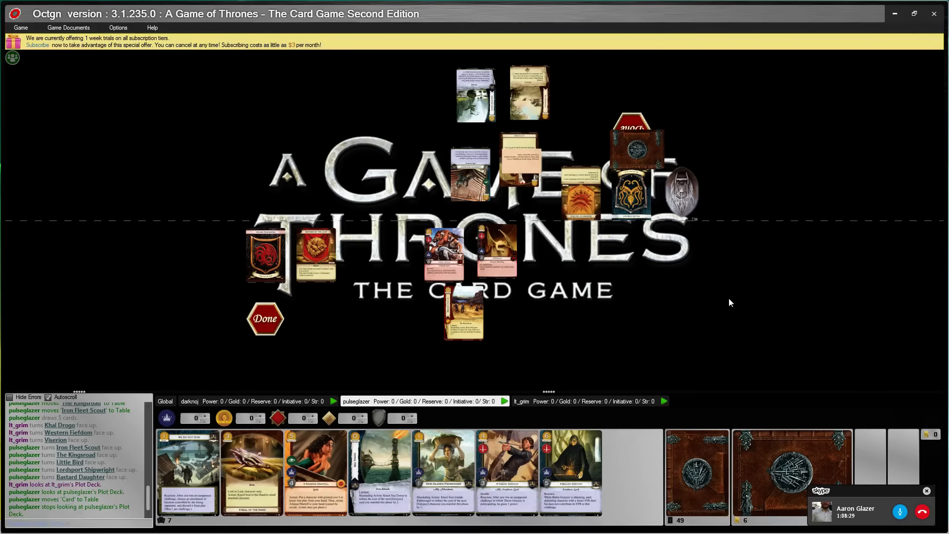
pyautogui.moveTo(488, 204)
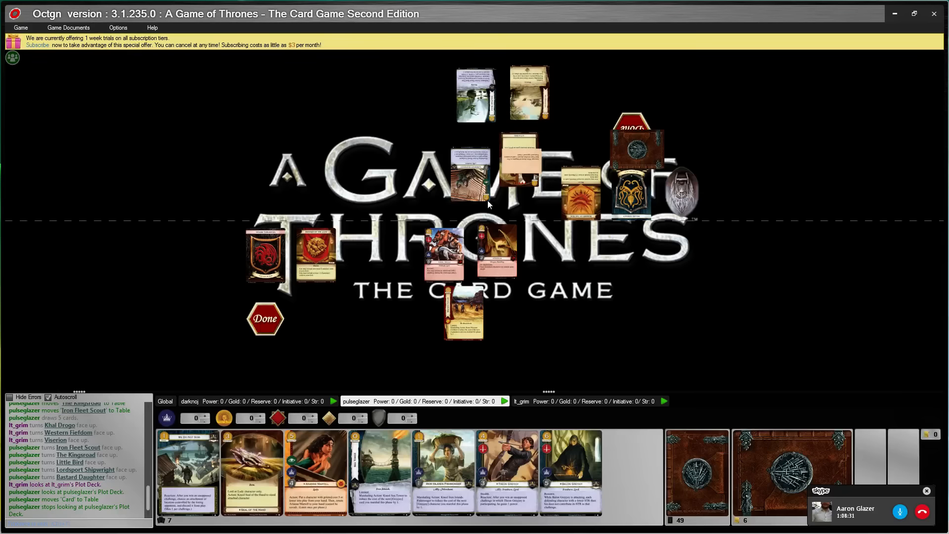
pyautogui.moveTo(472, 191)
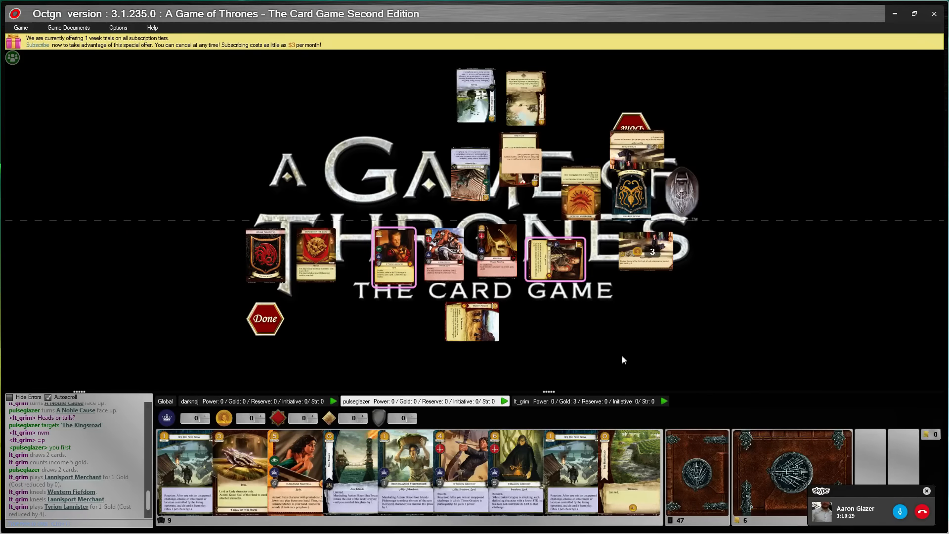
pyautogui.moveTo(663, 335)
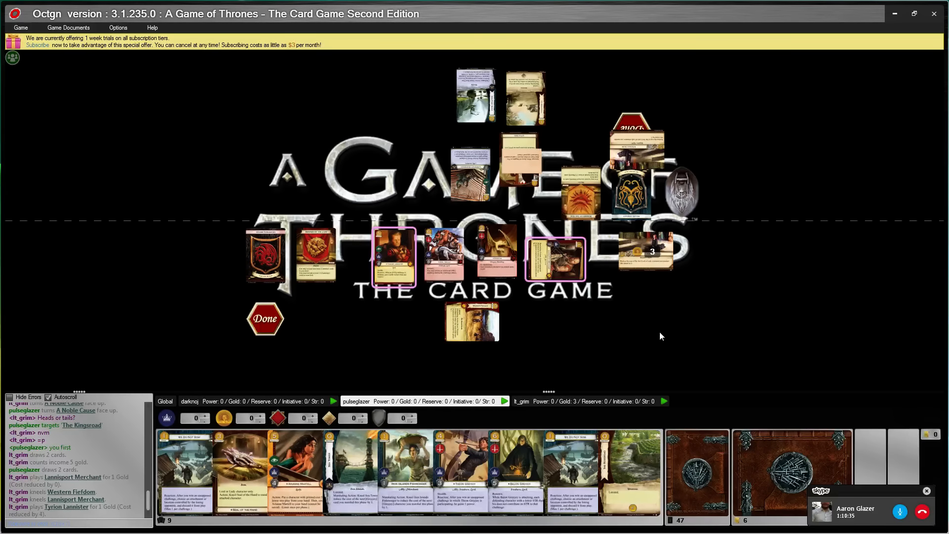
pyautogui.moveTo(588, 350)
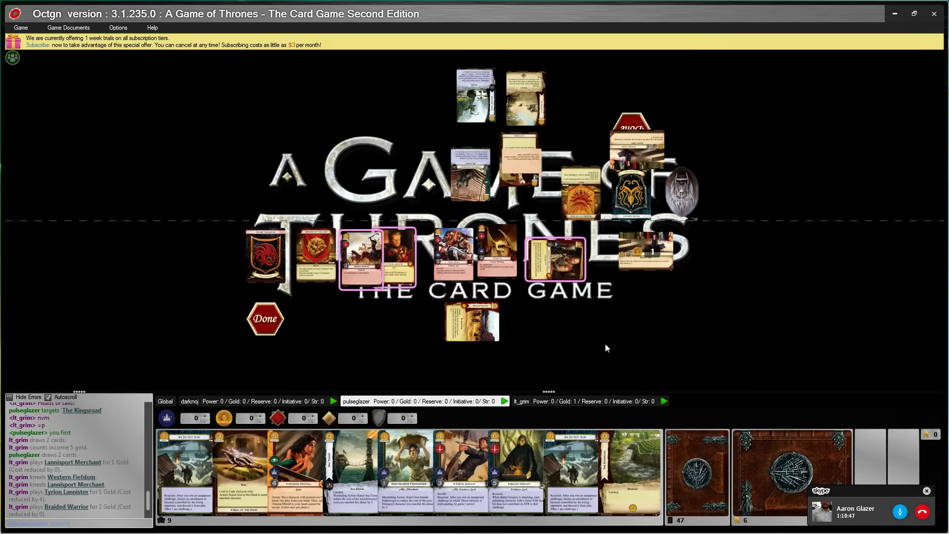
# Step: Draw two more cards while the opponent marshals Tyrion Lannister and Braided Warrior
pyautogui.click(405, 257)
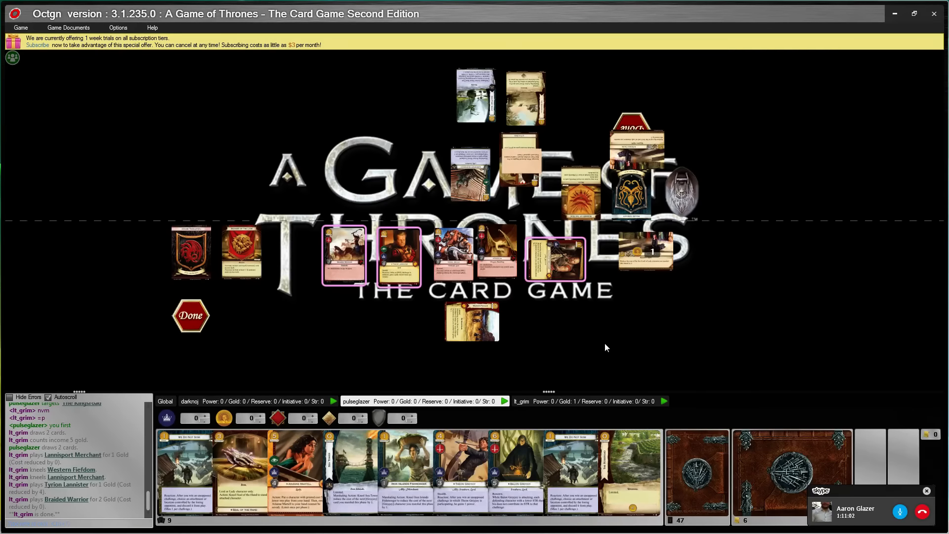
pyautogui.moveTo(405, 473)
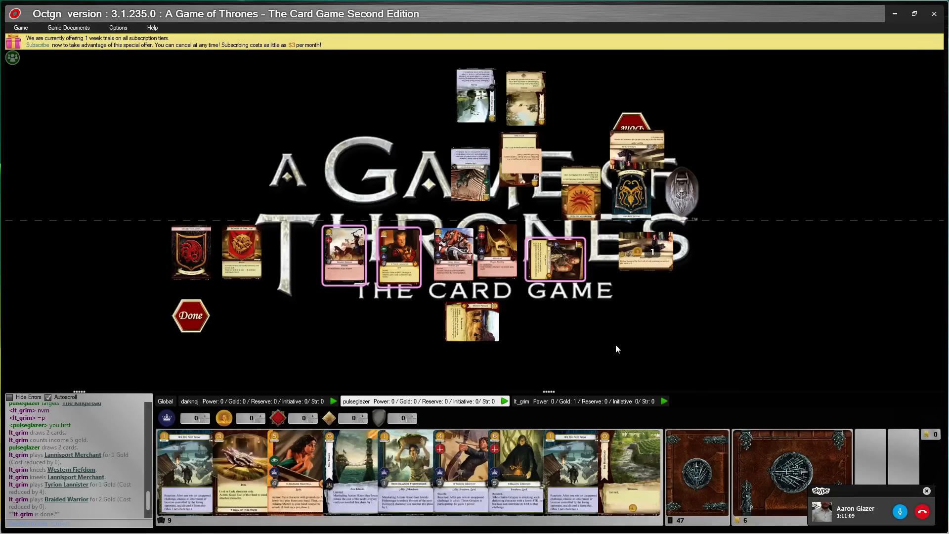
pyautogui.moveTo(687, 328)
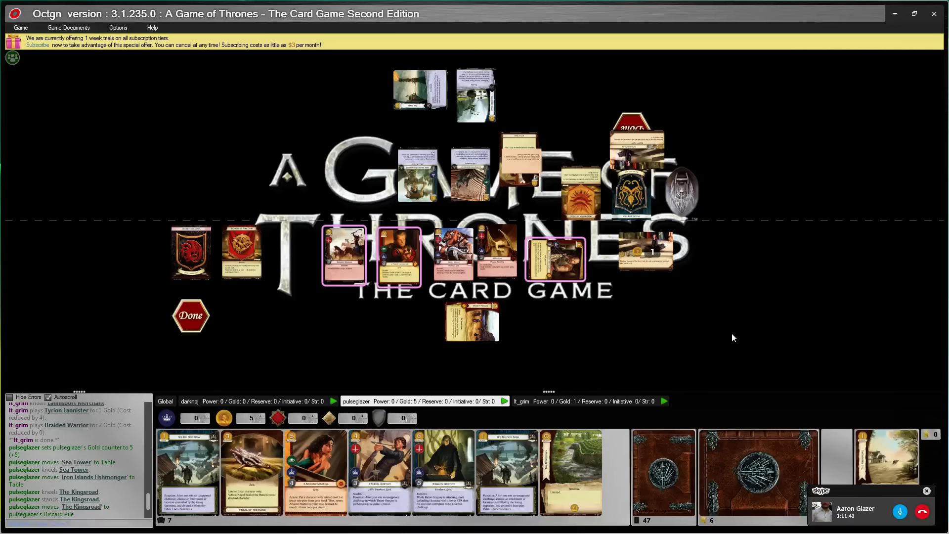
pyautogui.moveTo(545, 116)
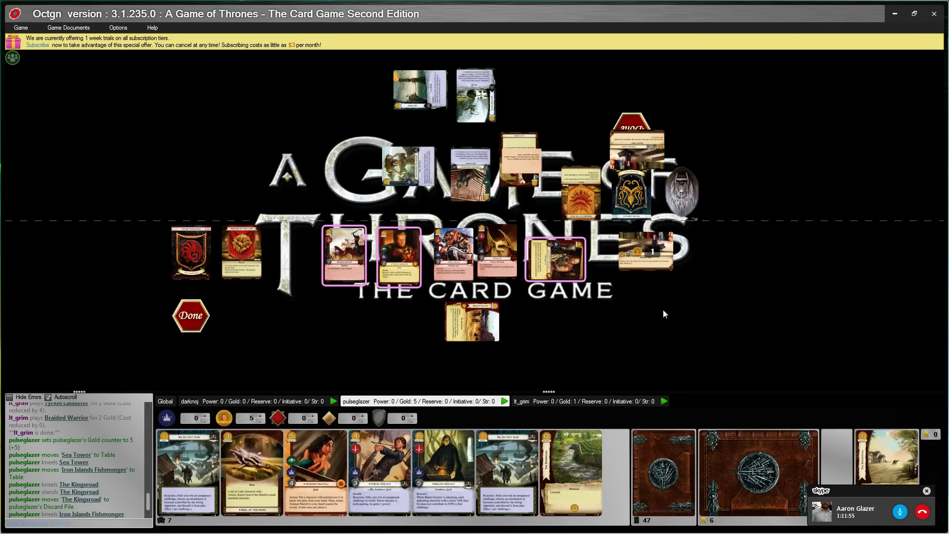
pyautogui.moveTo(794, 306)
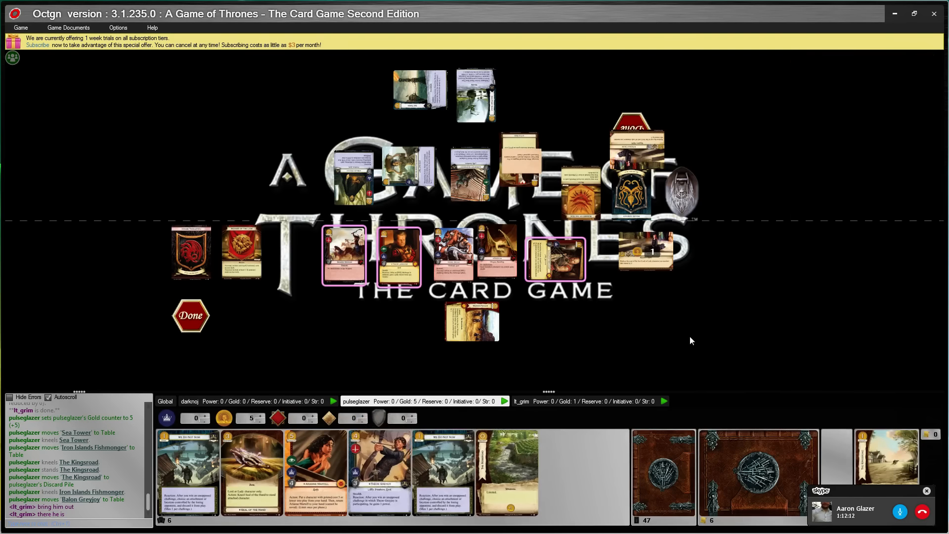
pyautogui.moveTo(678, 323)
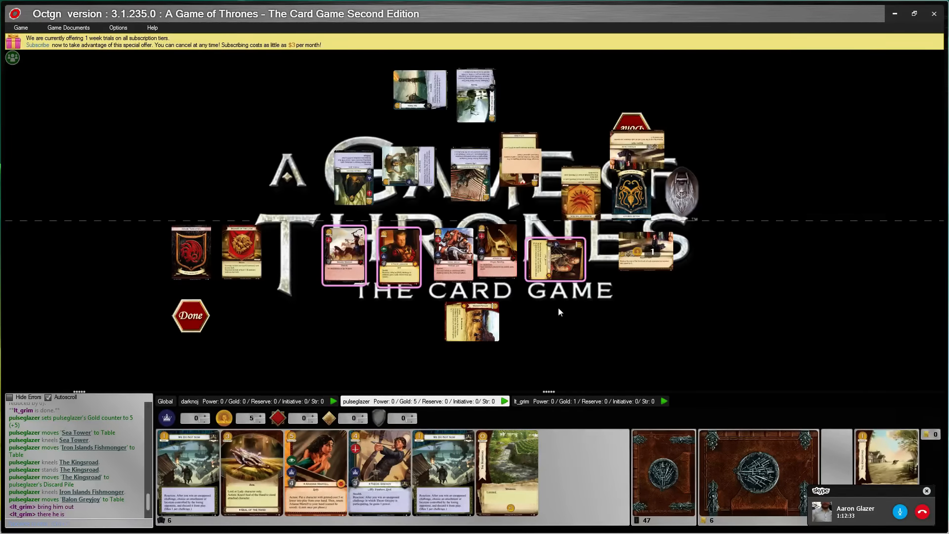
pyautogui.moveTo(400, 266)
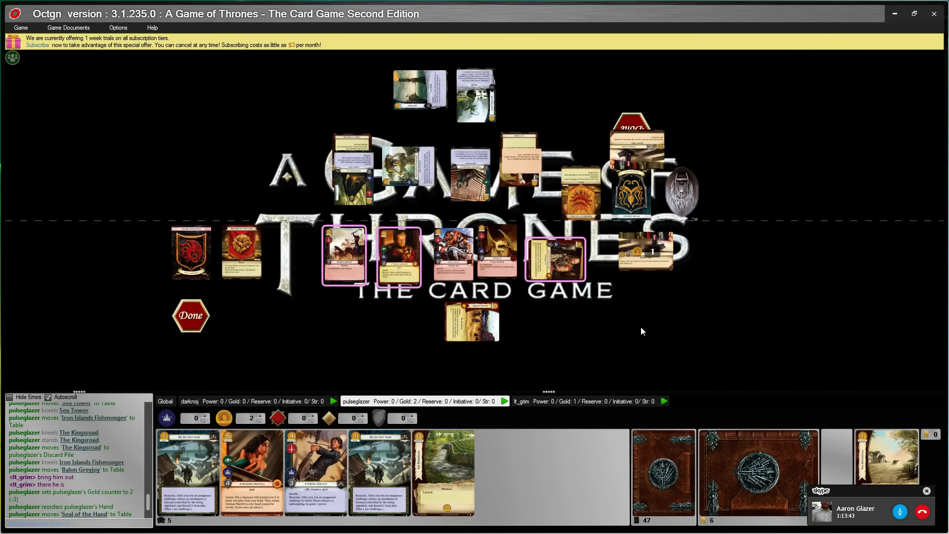
pyautogui.moveTo(596, 347)
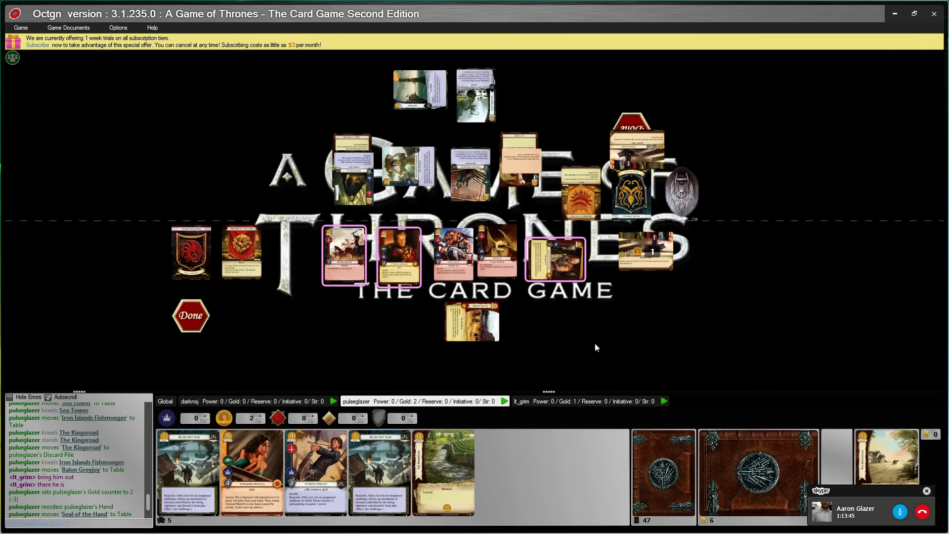
pyautogui.moveTo(646, 335)
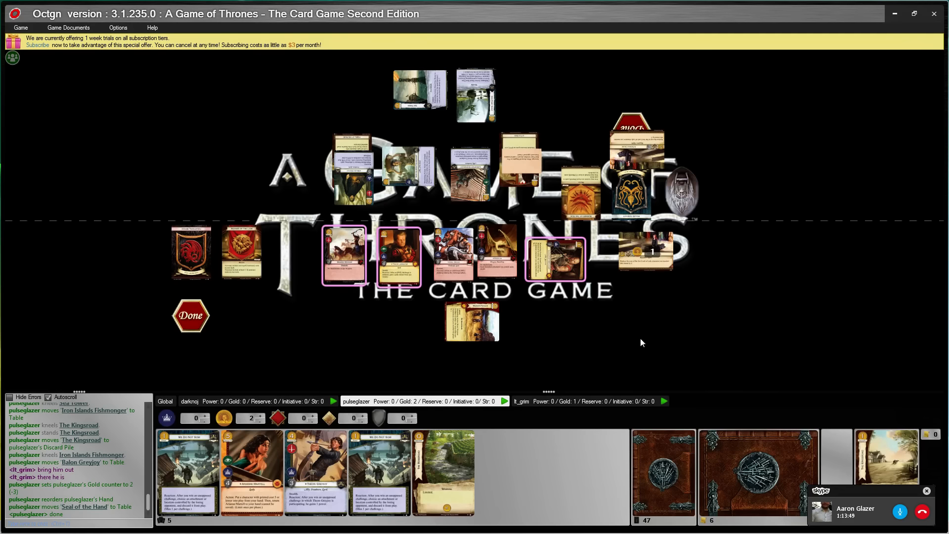
pyautogui.moveTo(580, 340)
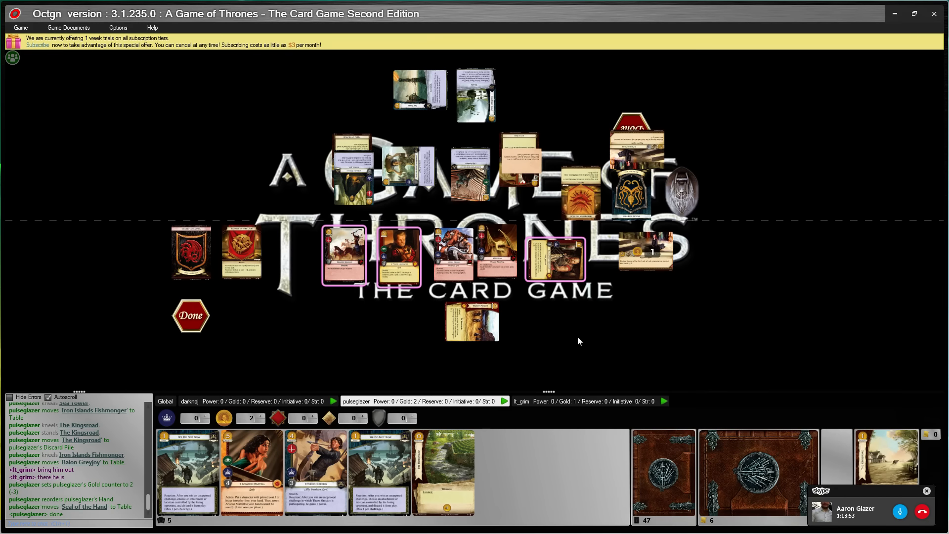
pyautogui.moveTo(314, 472)
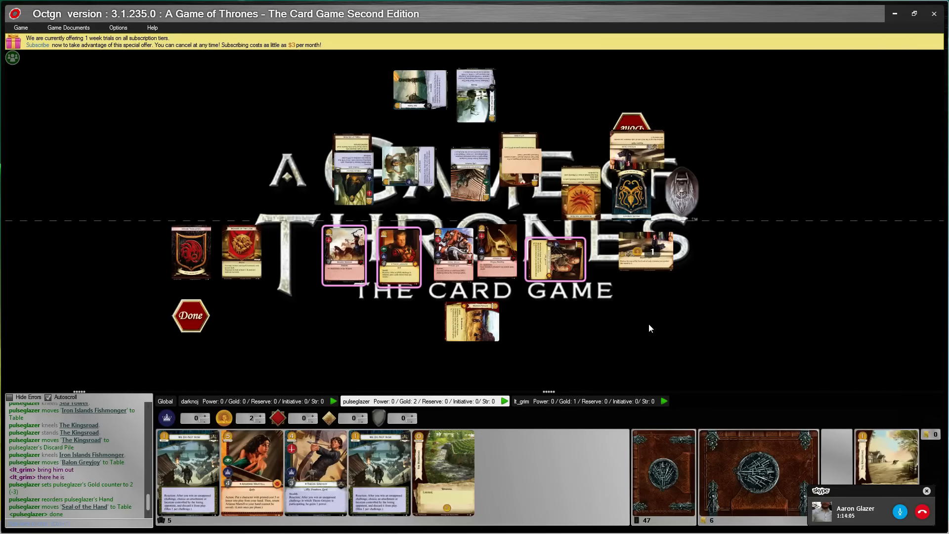
pyautogui.moveTo(645, 330)
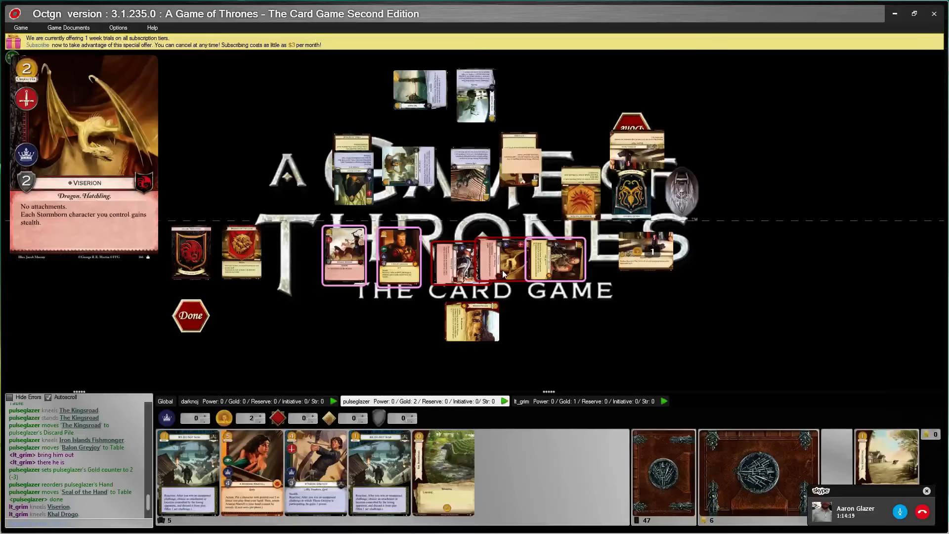
# Step: Move Bastard Daughter to the dead pile and bring Little Bird back into hand
pyautogui.moveTo(554, 259); pyautogui.dragTo(578, 273)
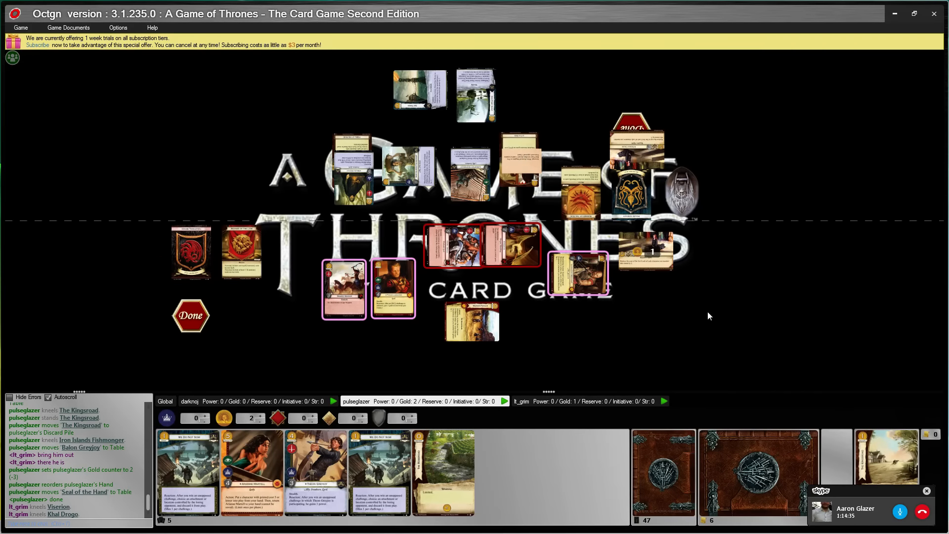
pyautogui.moveTo(712, 333)
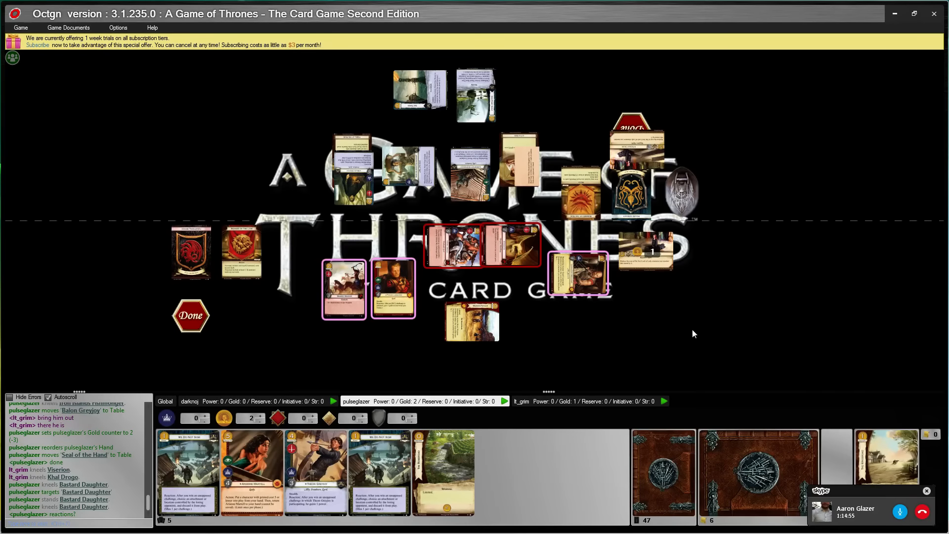
pyautogui.moveTo(692, 333)
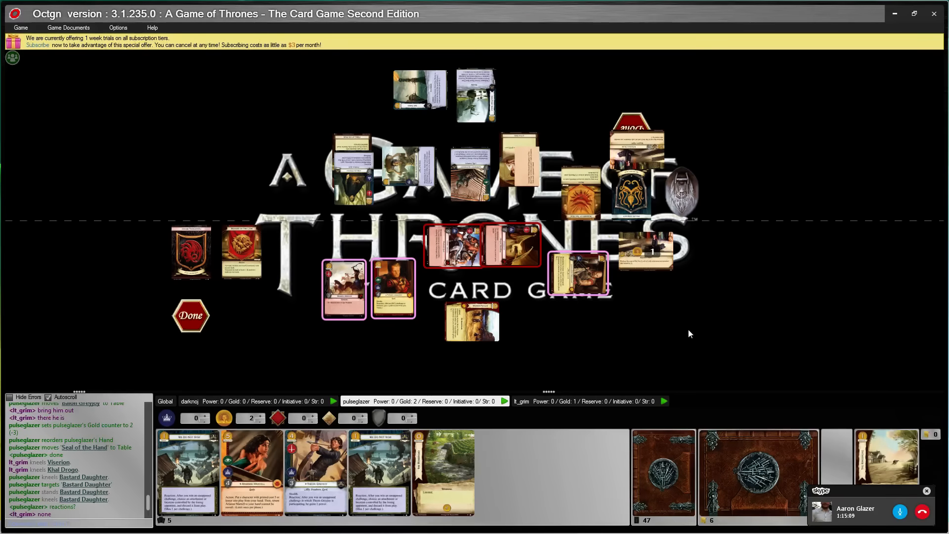
pyautogui.click(517, 163)
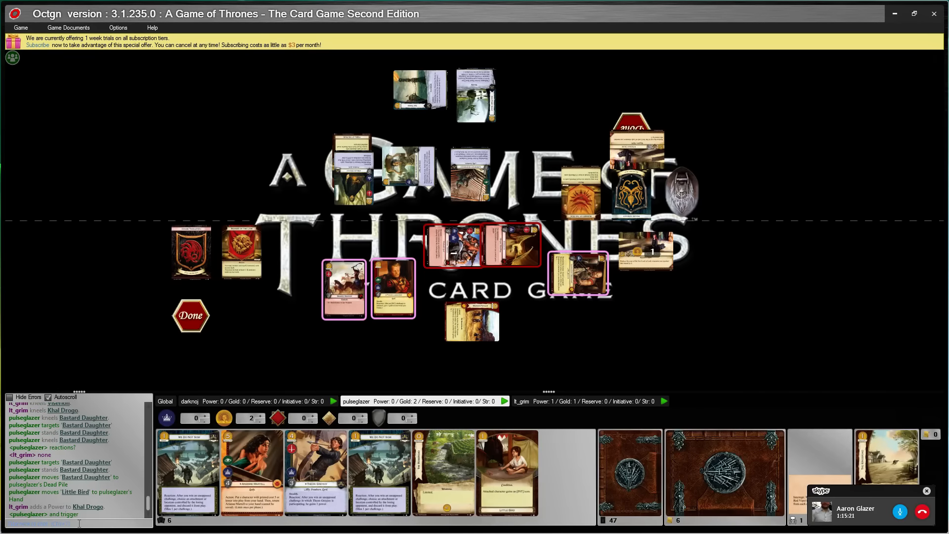
pyautogui.moveTo(699, 341)
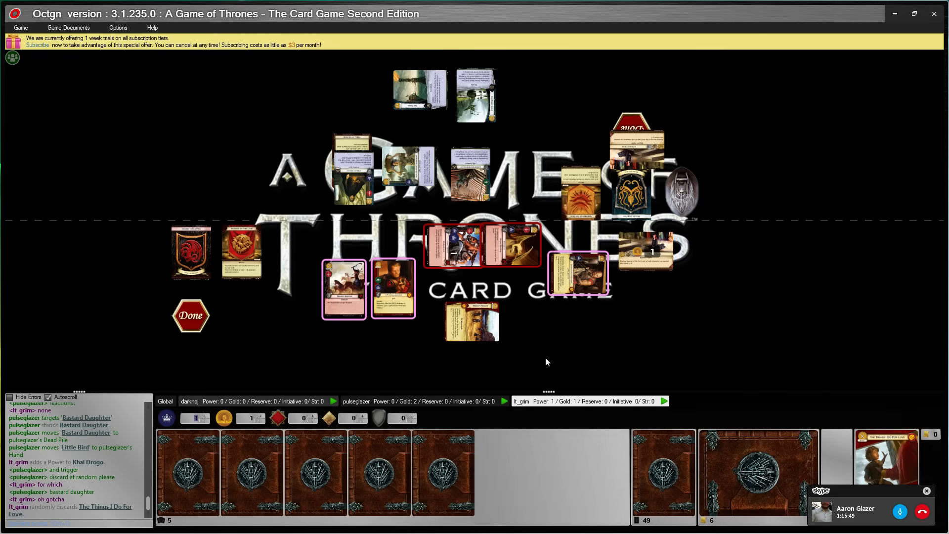
pyautogui.moveTo(884, 457)
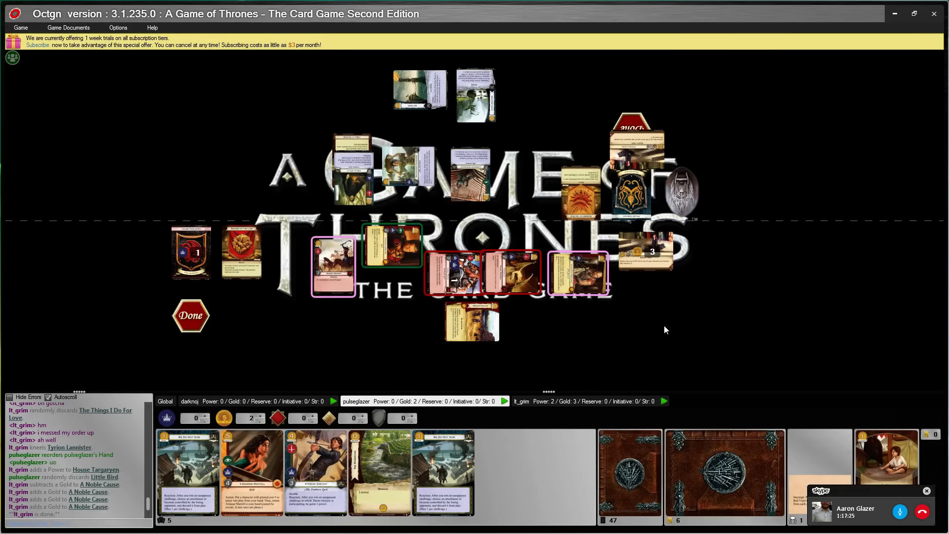
pyautogui.moveTo(390, 273)
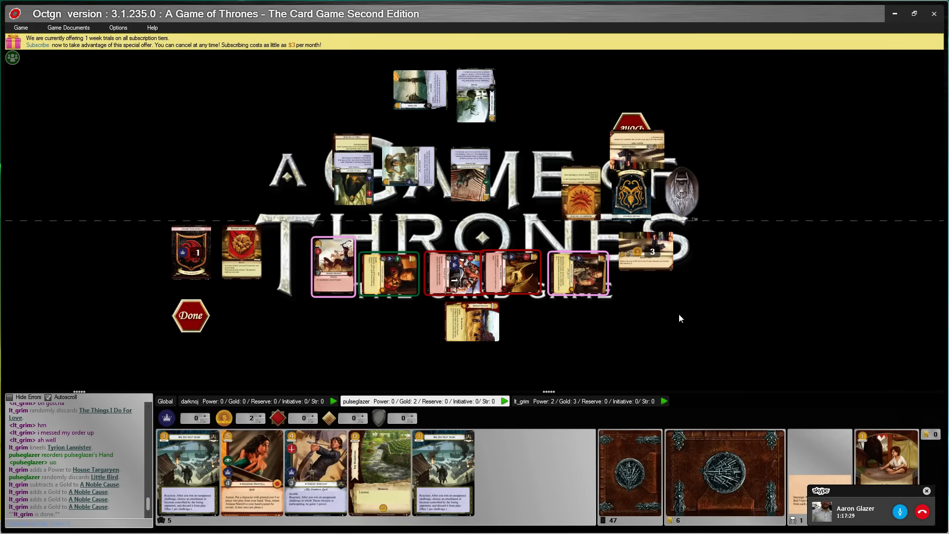
pyautogui.moveTo(476, 203)
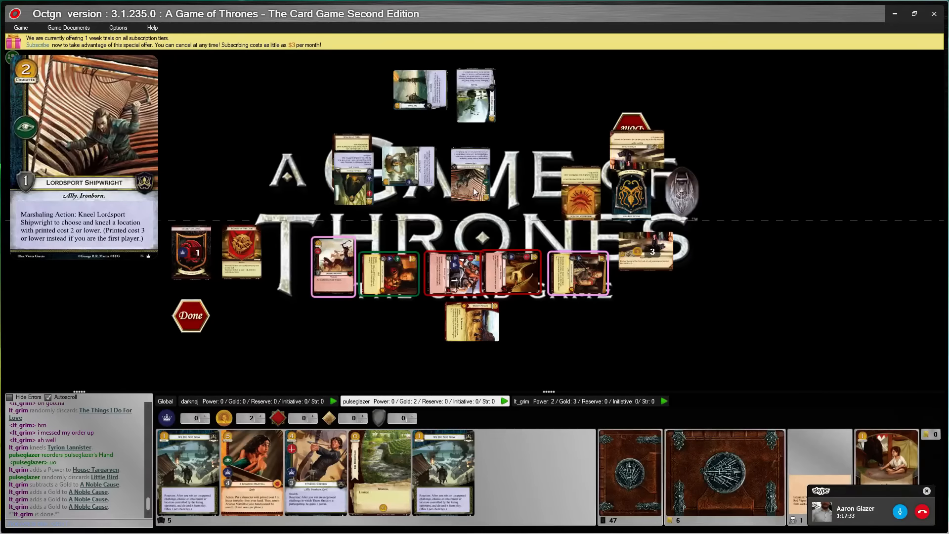
pyautogui.moveTo(454, 182)
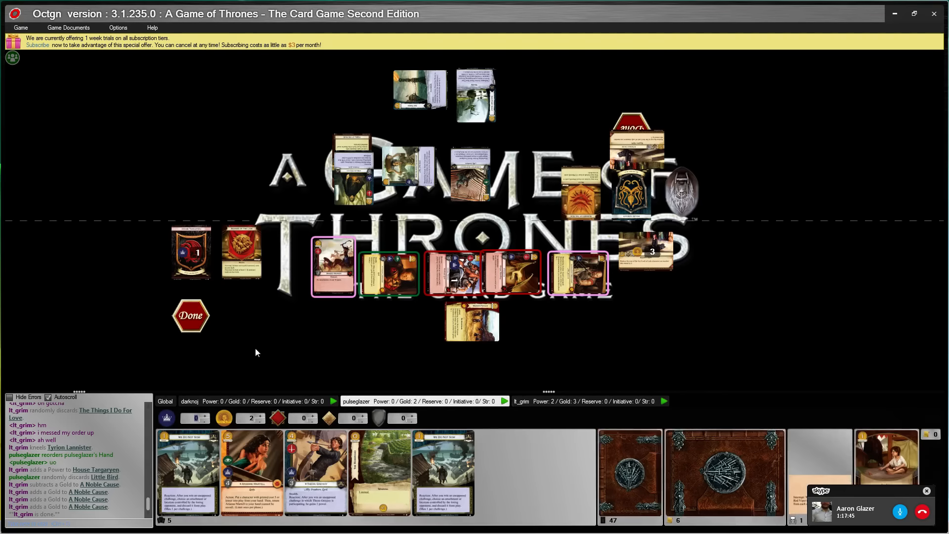
pyautogui.moveTo(530, 405)
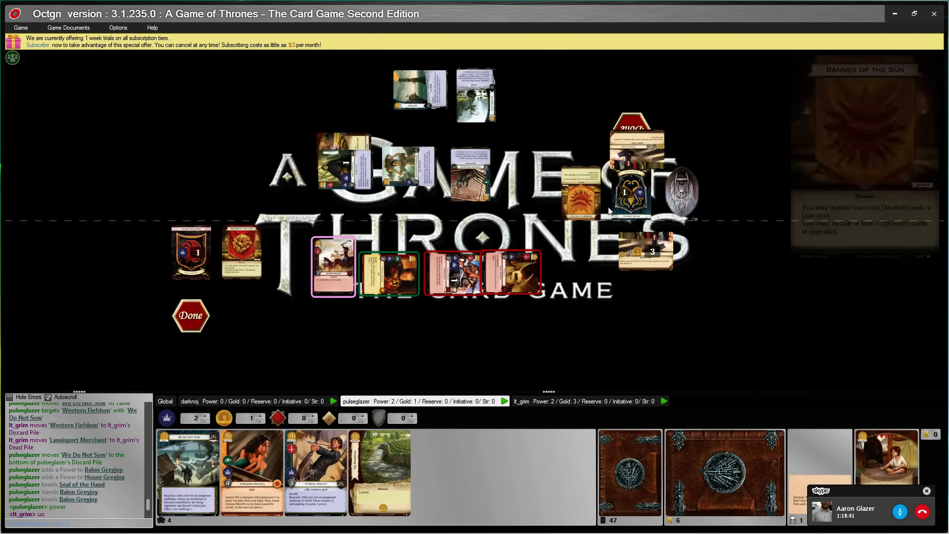
pyautogui.moveTo(585, 284)
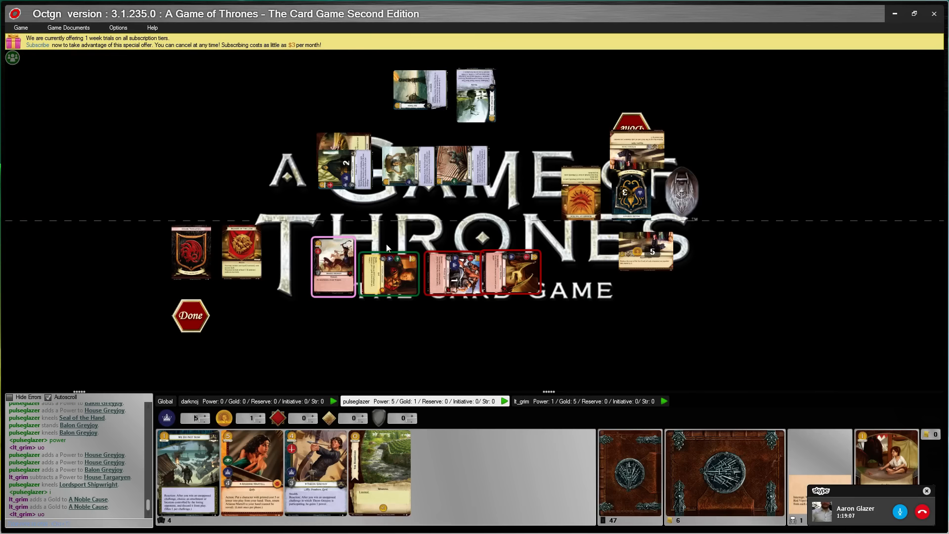
pyautogui.moveTo(608, 312)
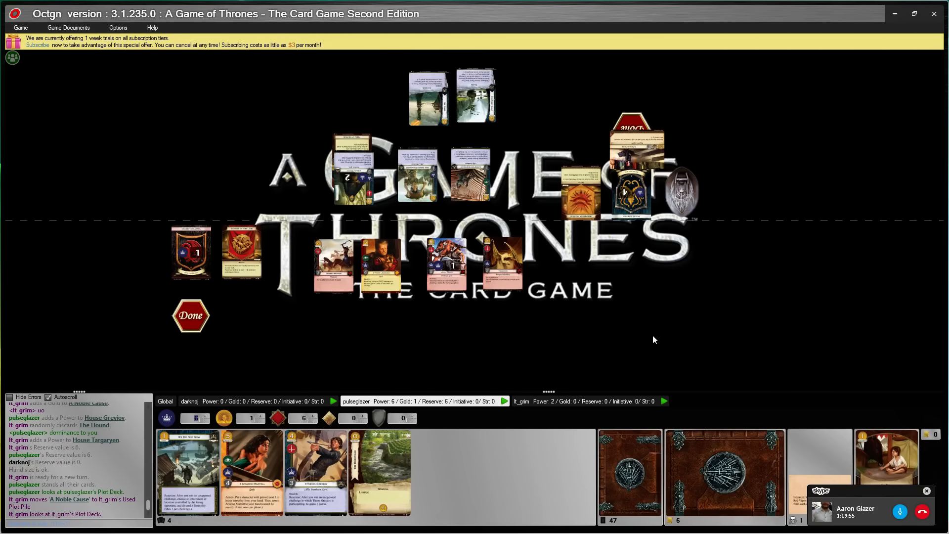
pyautogui.moveTo(635, 154)
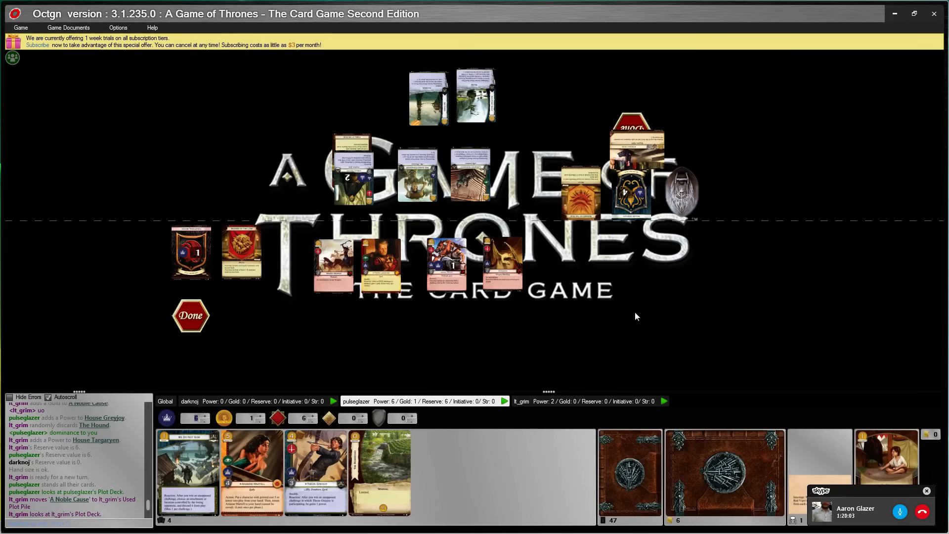
pyautogui.moveTo(602, 303)
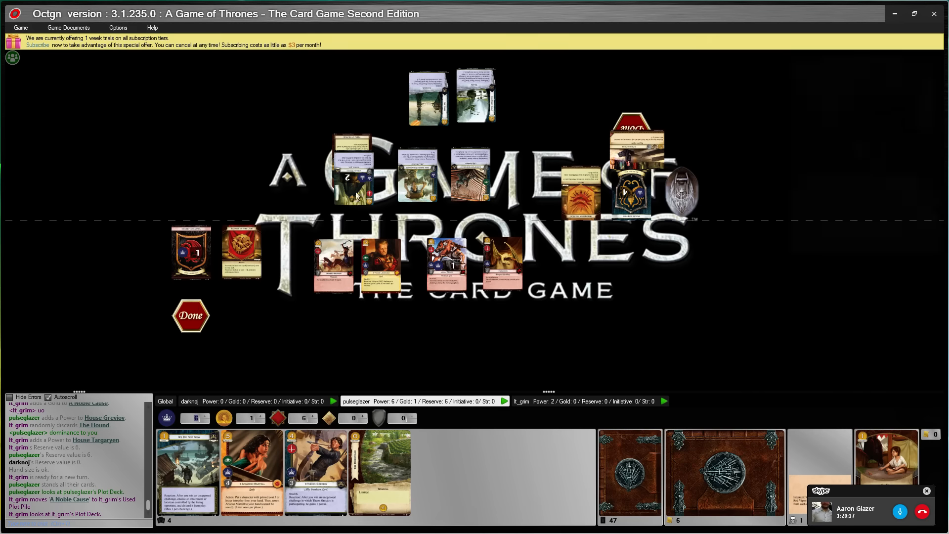
pyautogui.moveTo(364, 194)
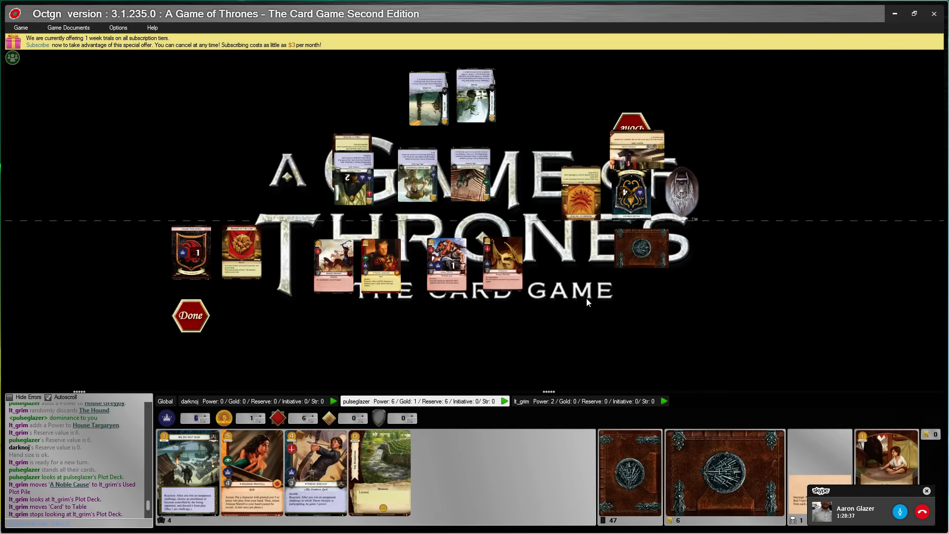
pyautogui.moveTo(585, 301)
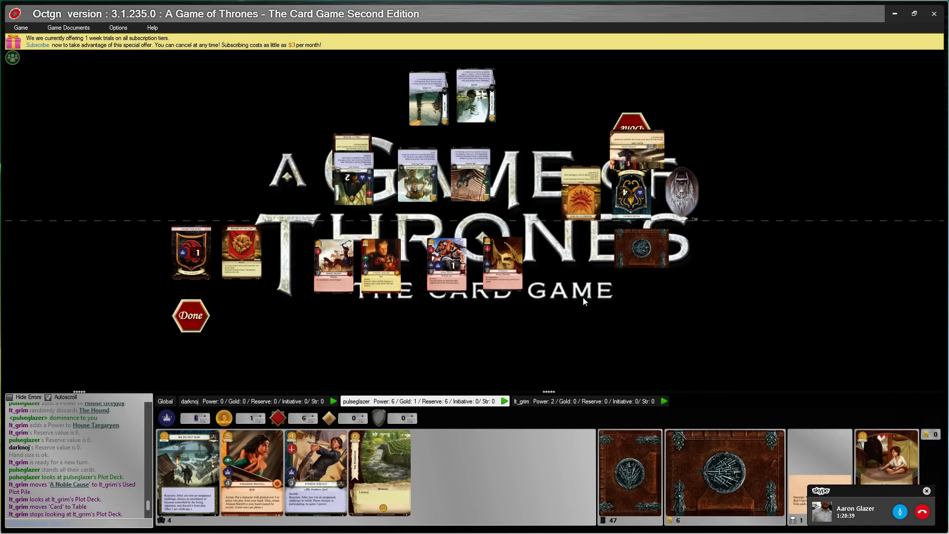
pyautogui.moveTo(562, 340)
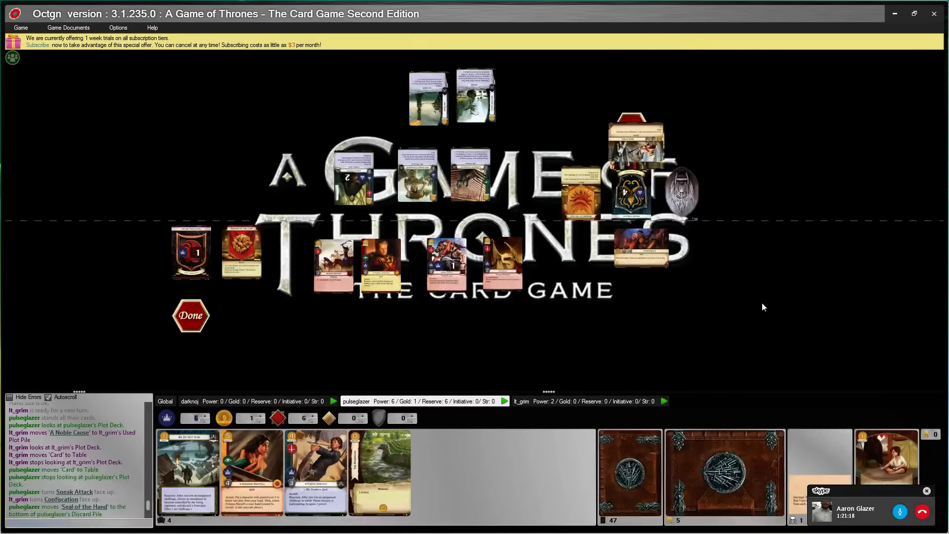
pyautogui.moveTo(621, 146)
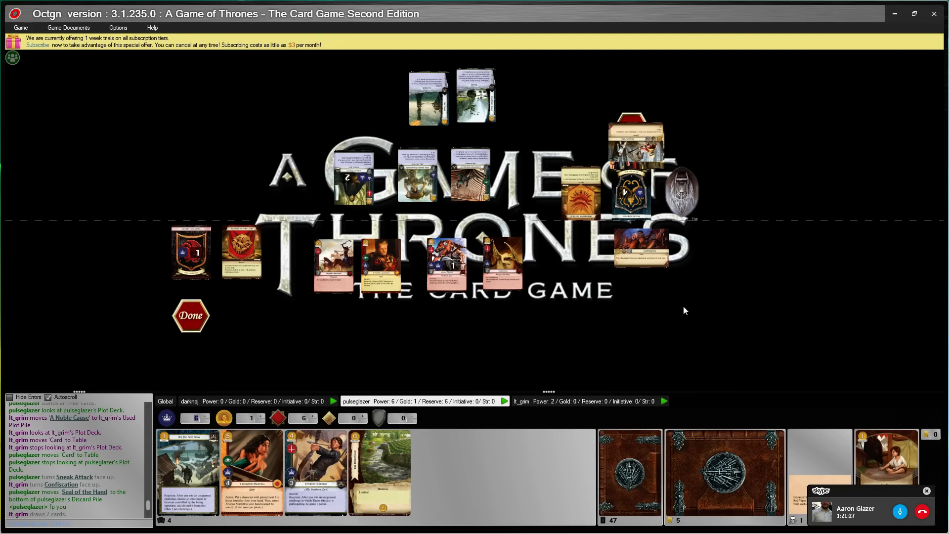
pyautogui.moveTo(440, 357)
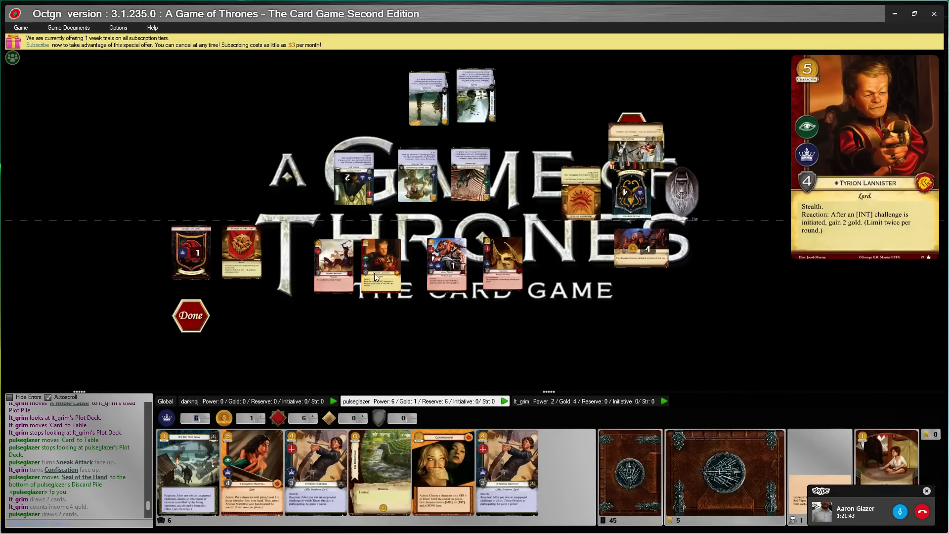
pyautogui.moveTo(610, 346)
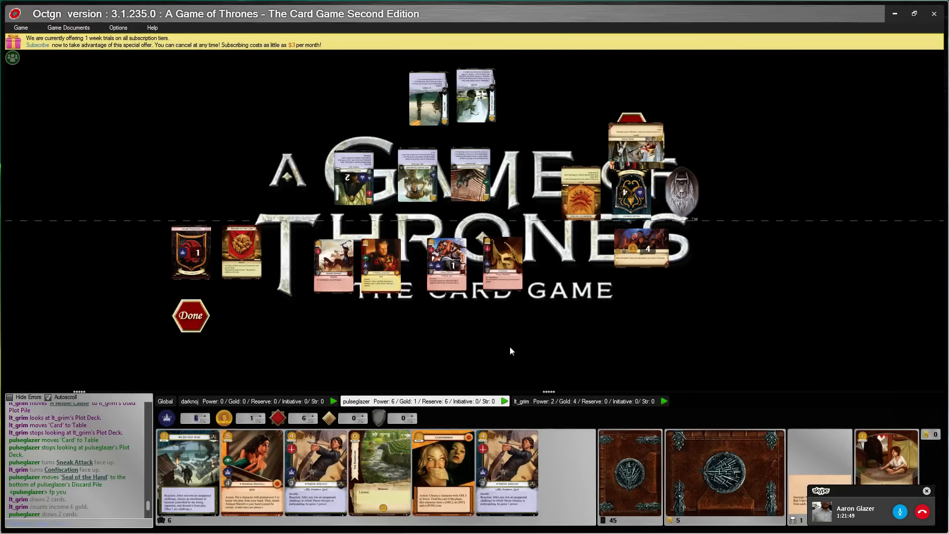
pyautogui.moveTo(425, 333)
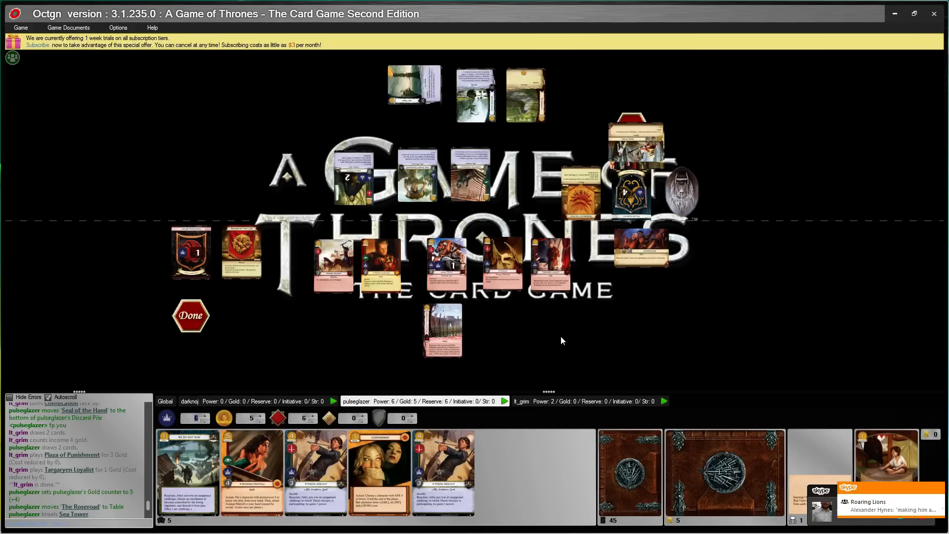
pyautogui.moveTo(598, 335)
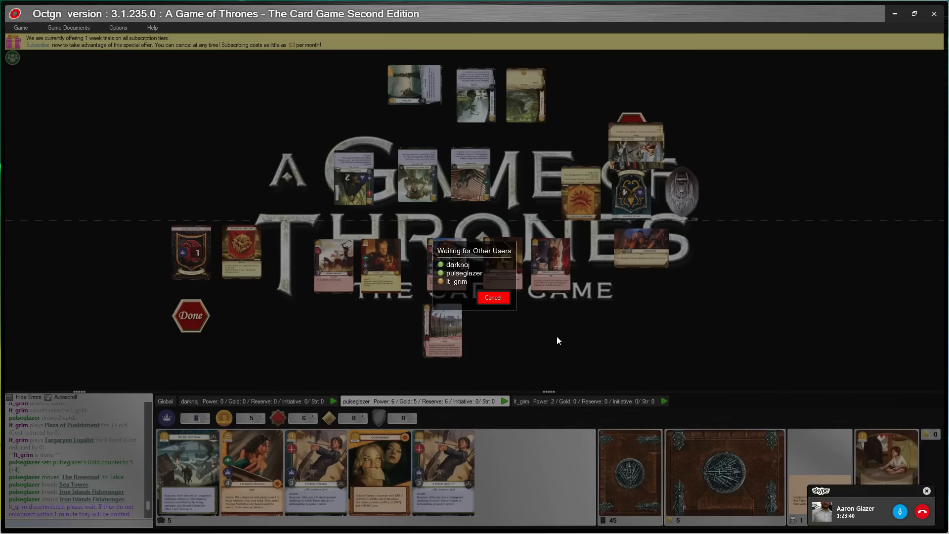
pyautogui.moveTo(517, 149)
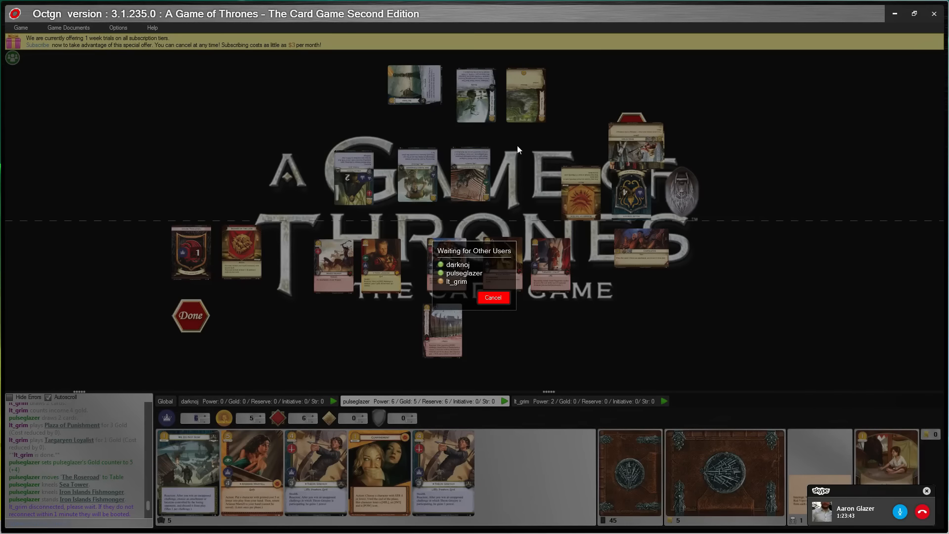
pyautogui.moveTo(428, 183)
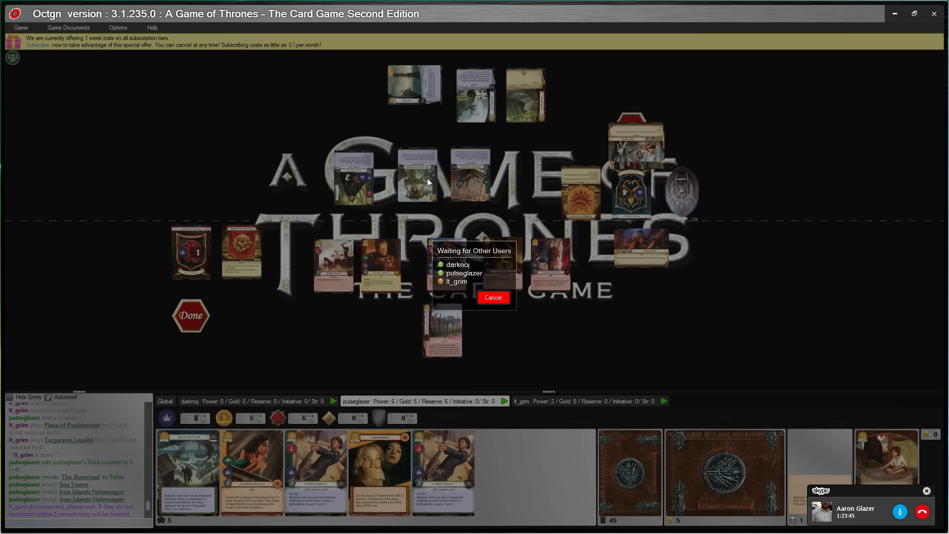
pyautogui.moveTo(424, 185)
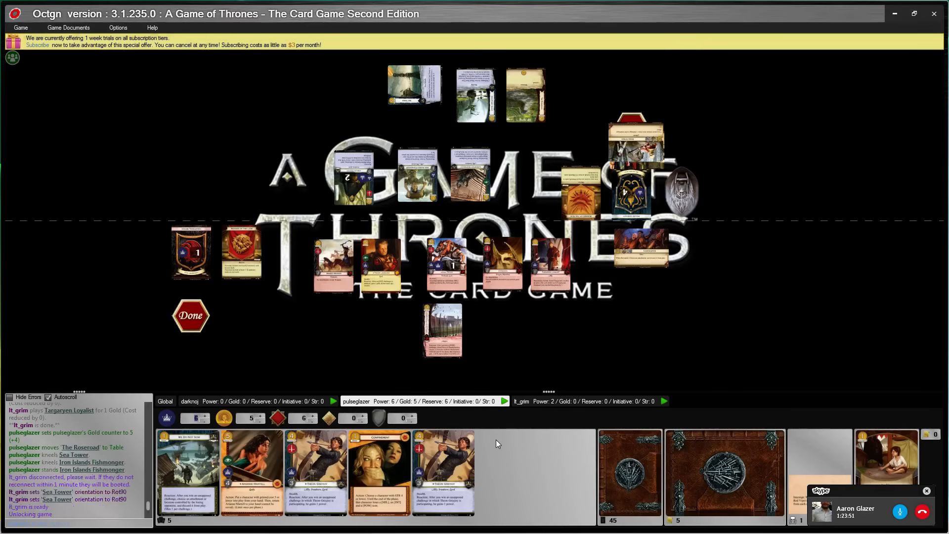
pyautogui.moveTo(634, 327)
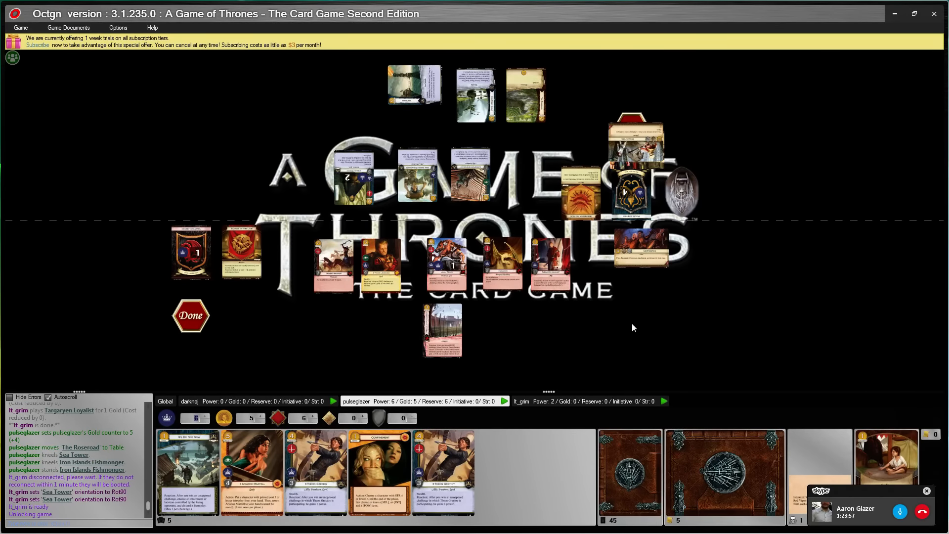
pyautogui.moveTo(459, 229)
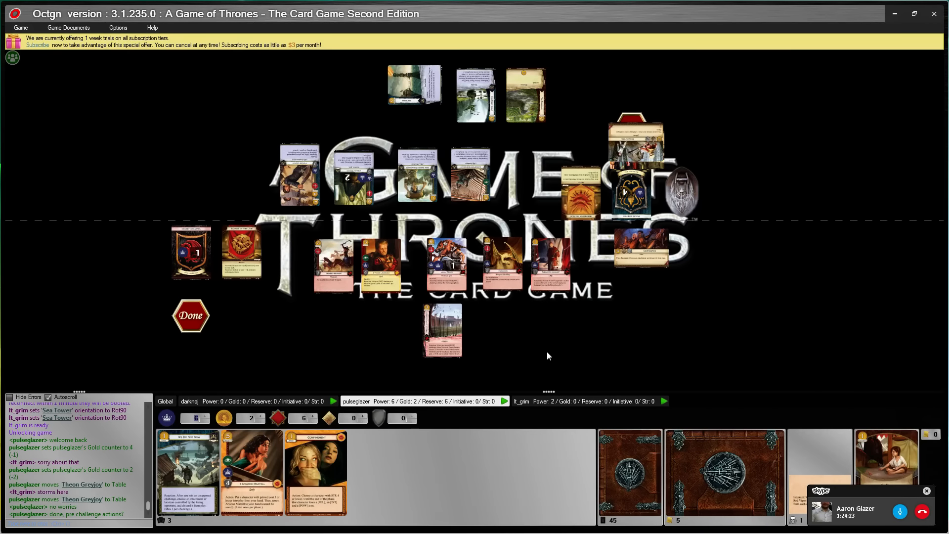
pyautogui.moveTo(584, 349)
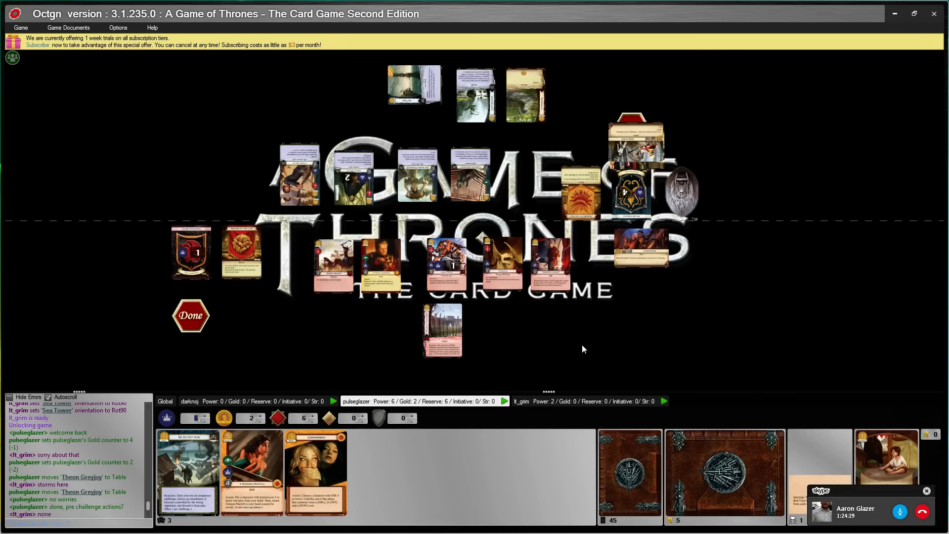
pyautogui.moveTo(572, 335)
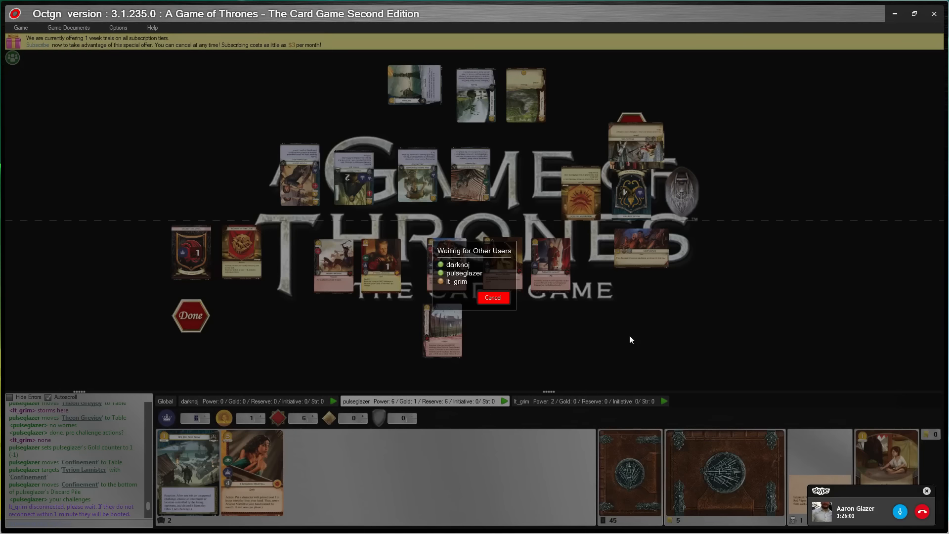
# Step: Attach Confinement to Tyrion Lannister and discard it, leaving 1 gold
pyautogui.click(492, 297)
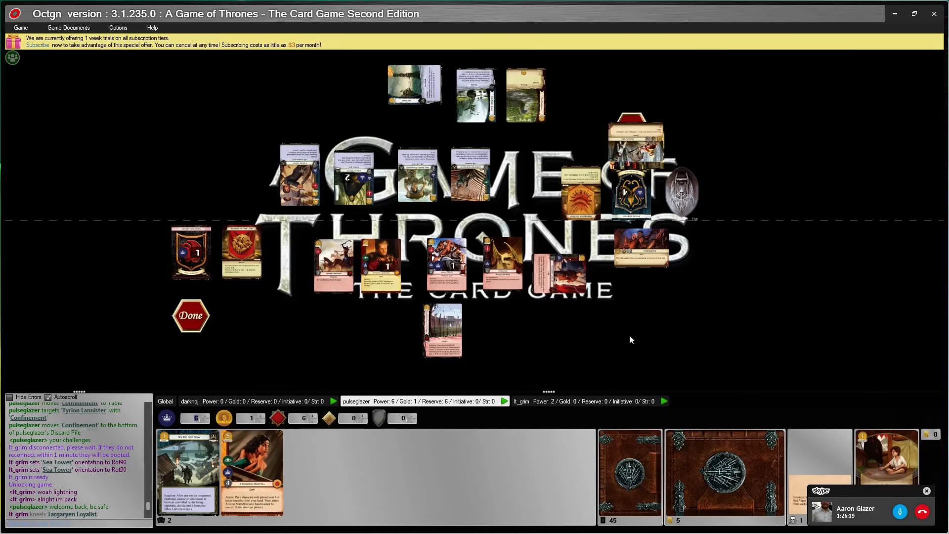
pyautogui.click(557, 263)
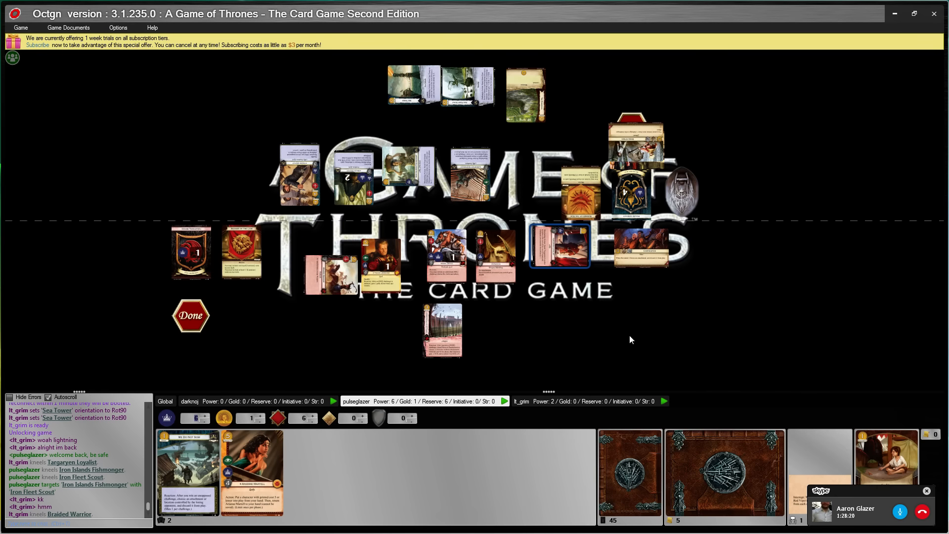
# Step: Kneel Iron Islands Fishmonger and Iron Fleet Scout, targeting the Fishmonger with the Scout
pyautogui.click(330, 273)
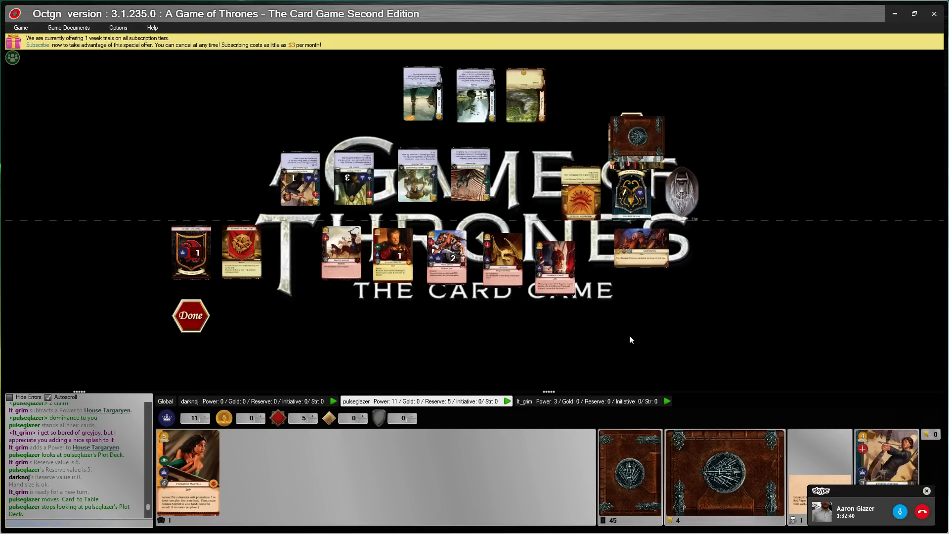
pyautogui.click(191, 315)
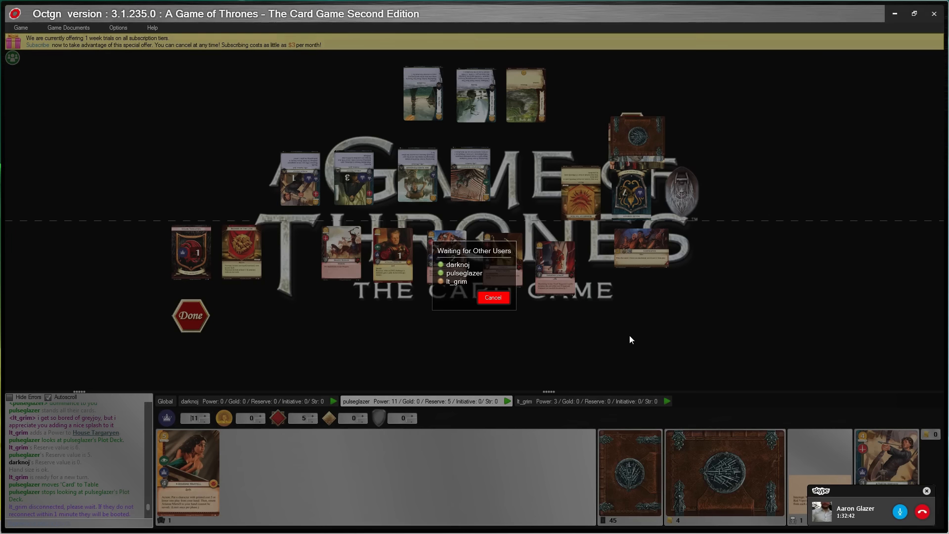